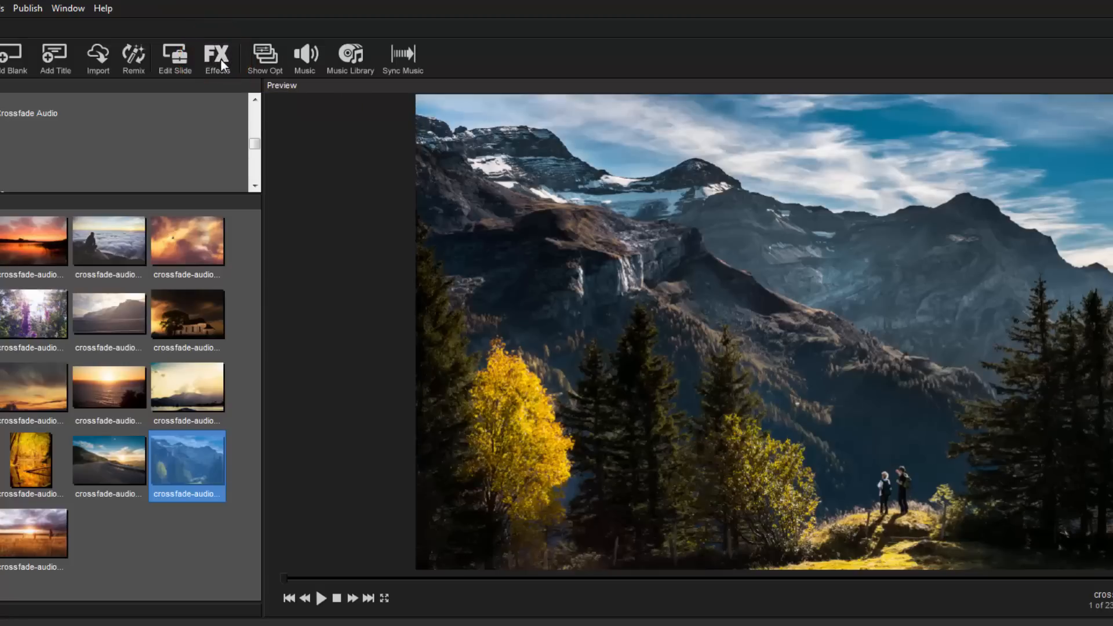
Show the Themes list in the Effects window via the FX toolbar button
click(217, 57)
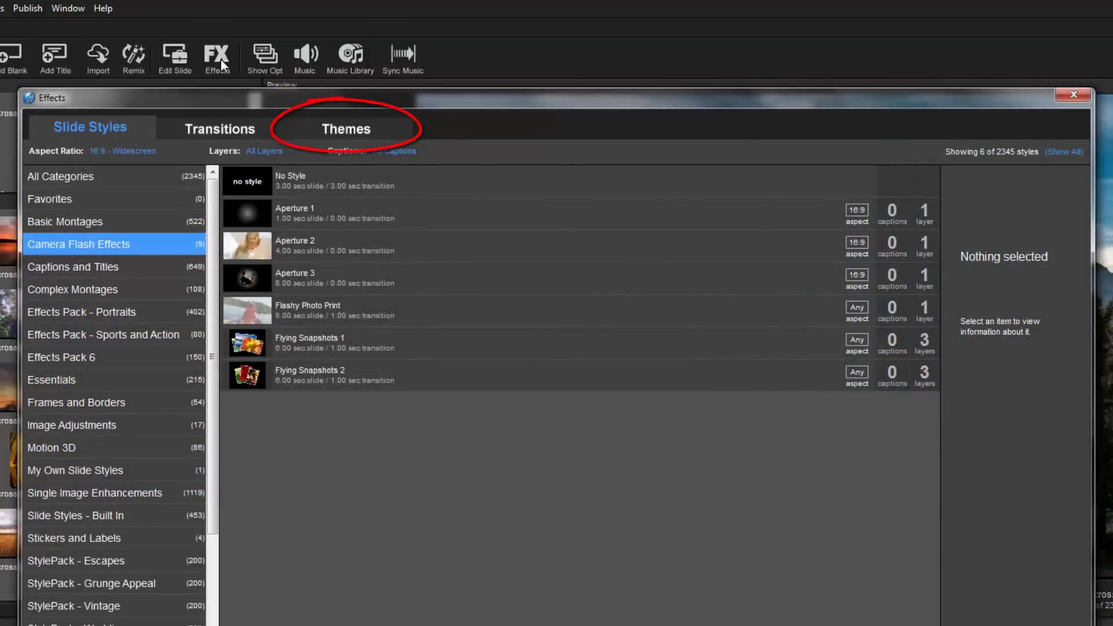
mouse_move(346, 129)
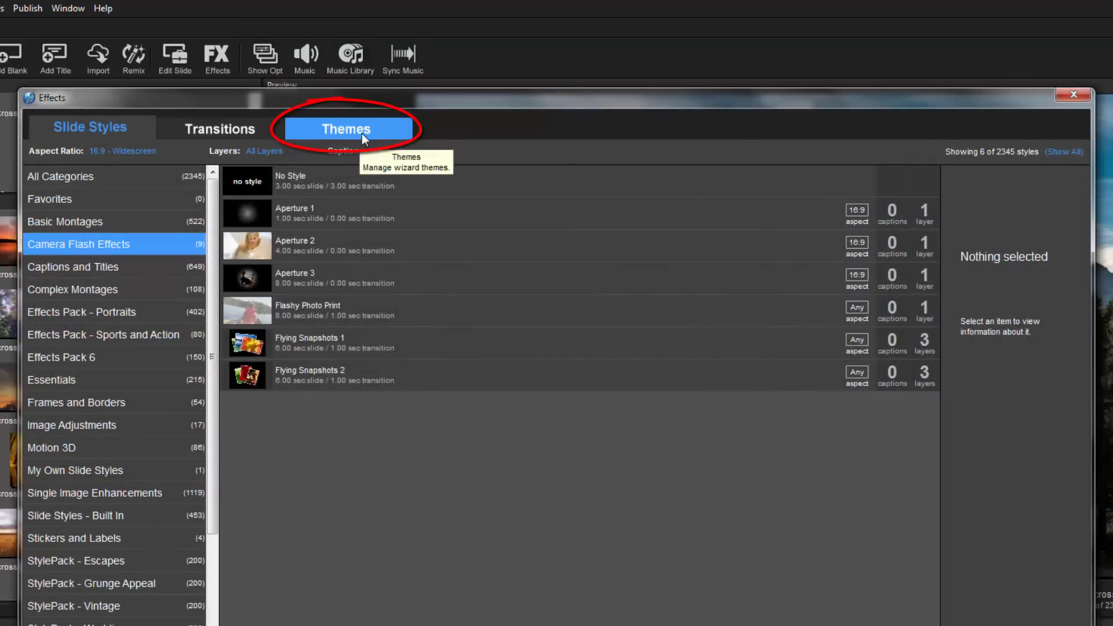
click(346, 129)
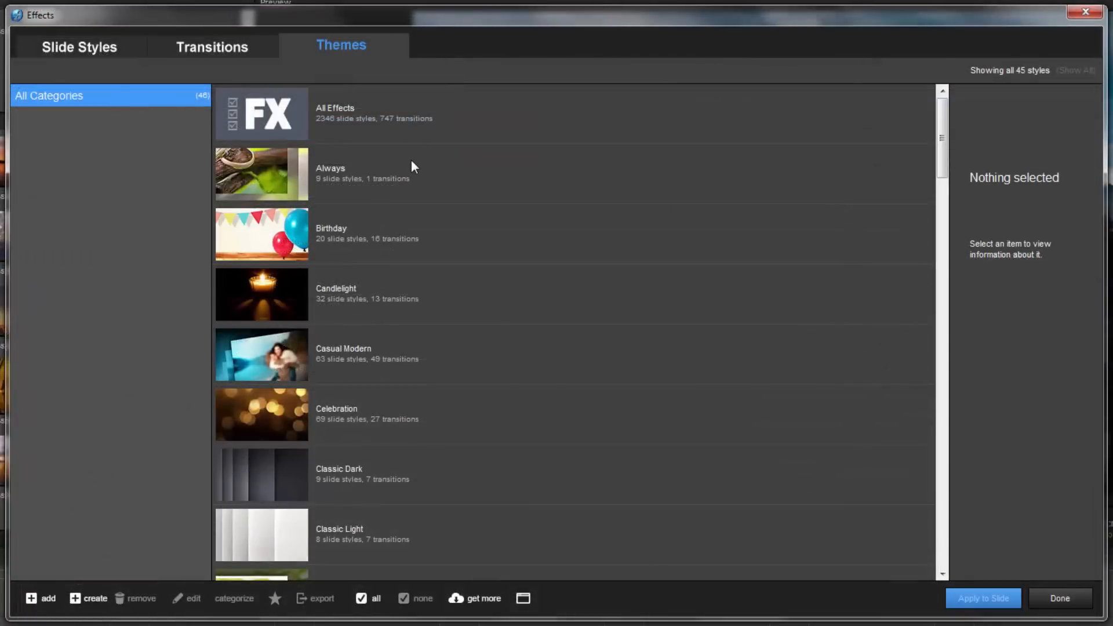
Bring up the Edit Theme dialog for the 'Always' theme
click(425, 174)
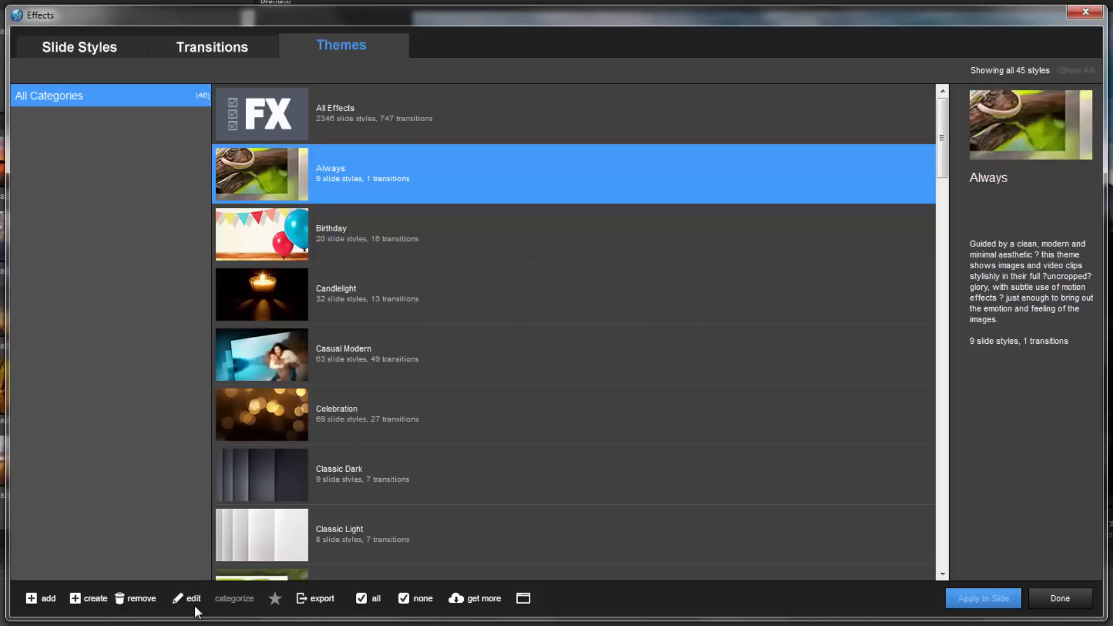
click(192, 599)
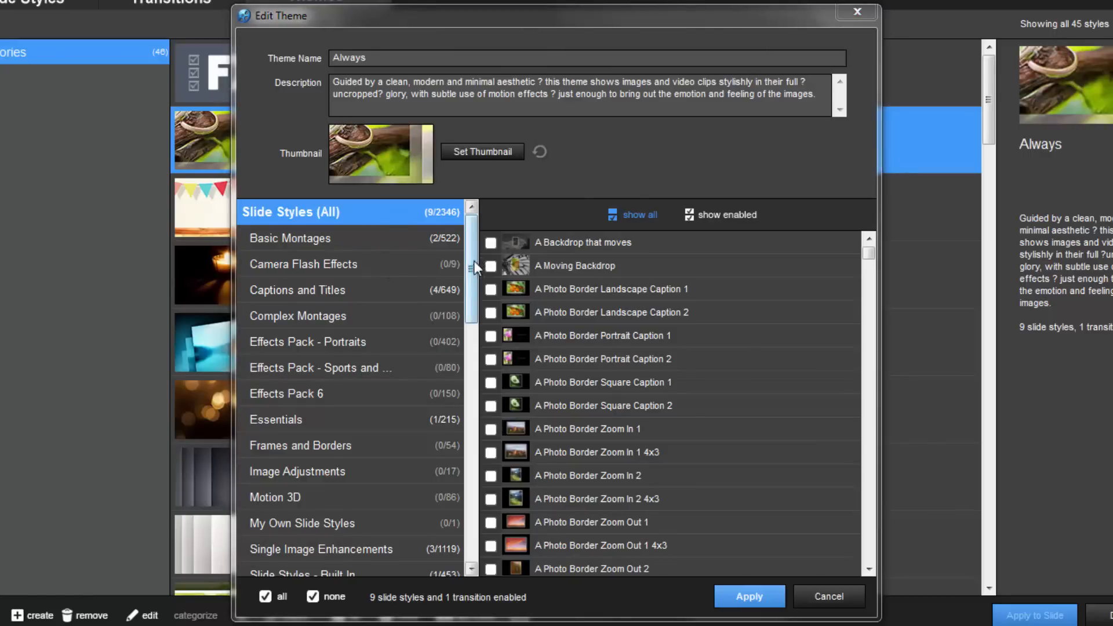
Show the Captions and Titles category with its four Always Title styles checked
scroll(down, 3)
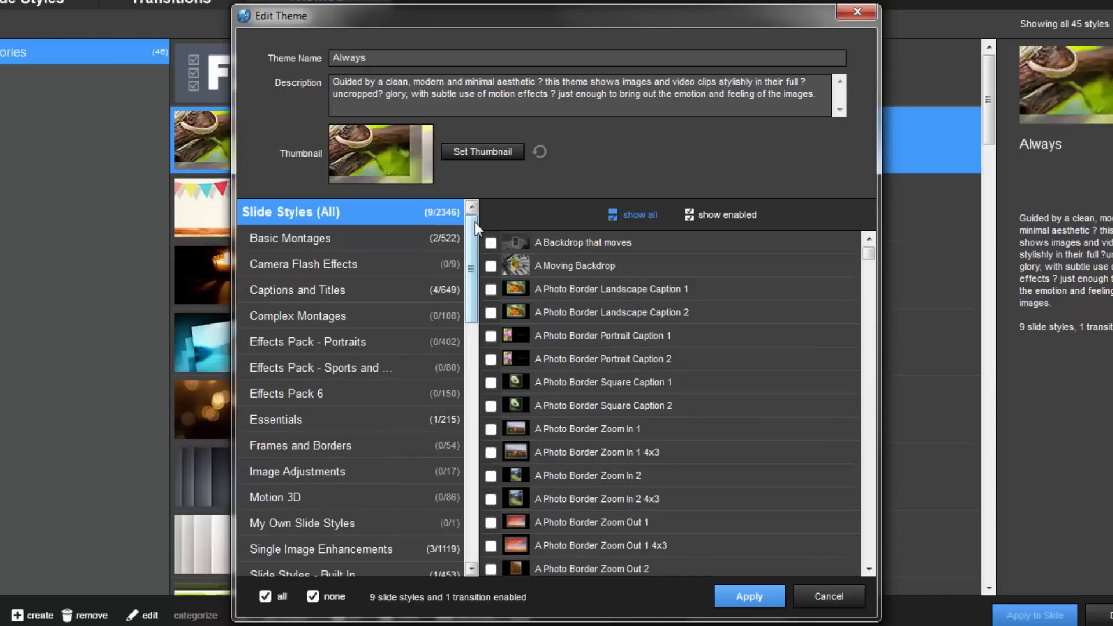
click(298, 290)
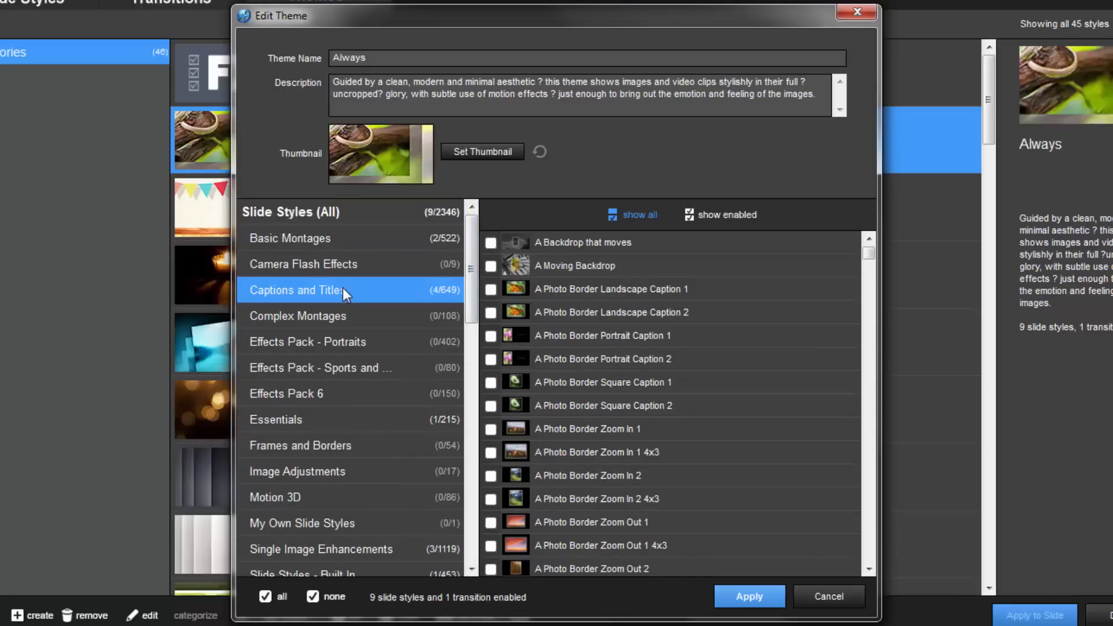
scroll(down, 3)
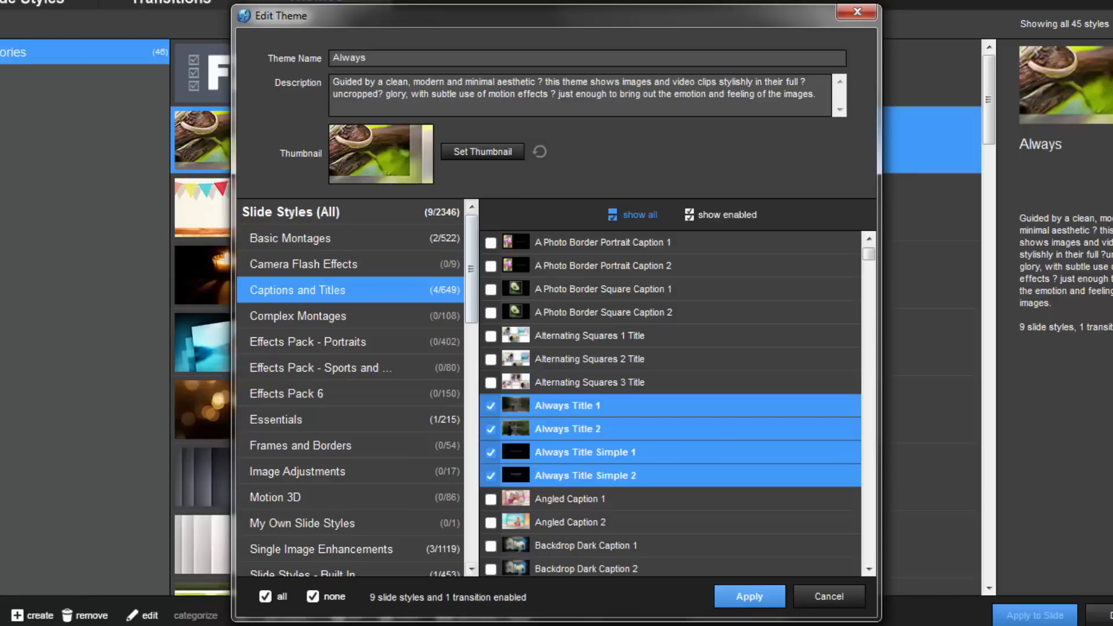
mouse_move(724, 214)
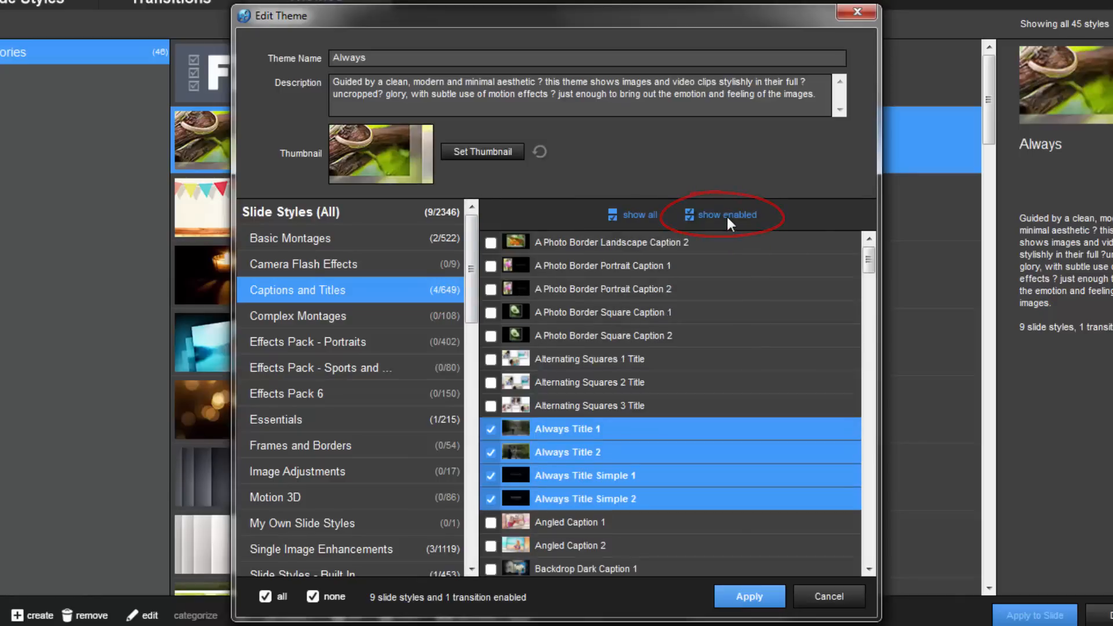
Filter to enabled styles only, toggle Always Title Simple 1 off and back on, then view Frames and Borders
click(726, 216)
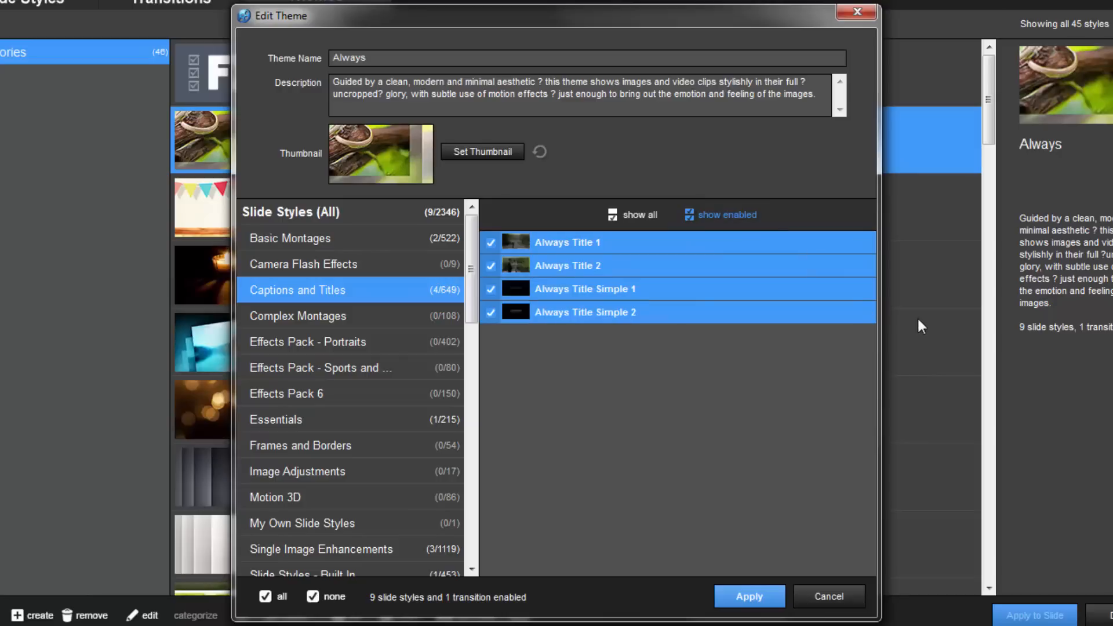
mouse_move(756, 307)
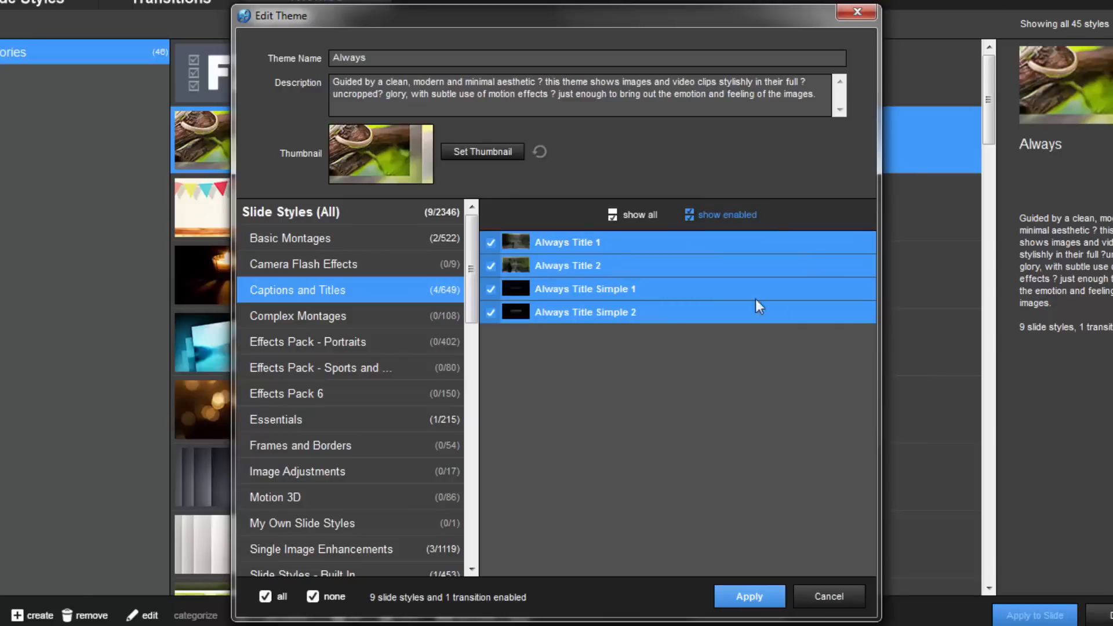
click(490, 289)
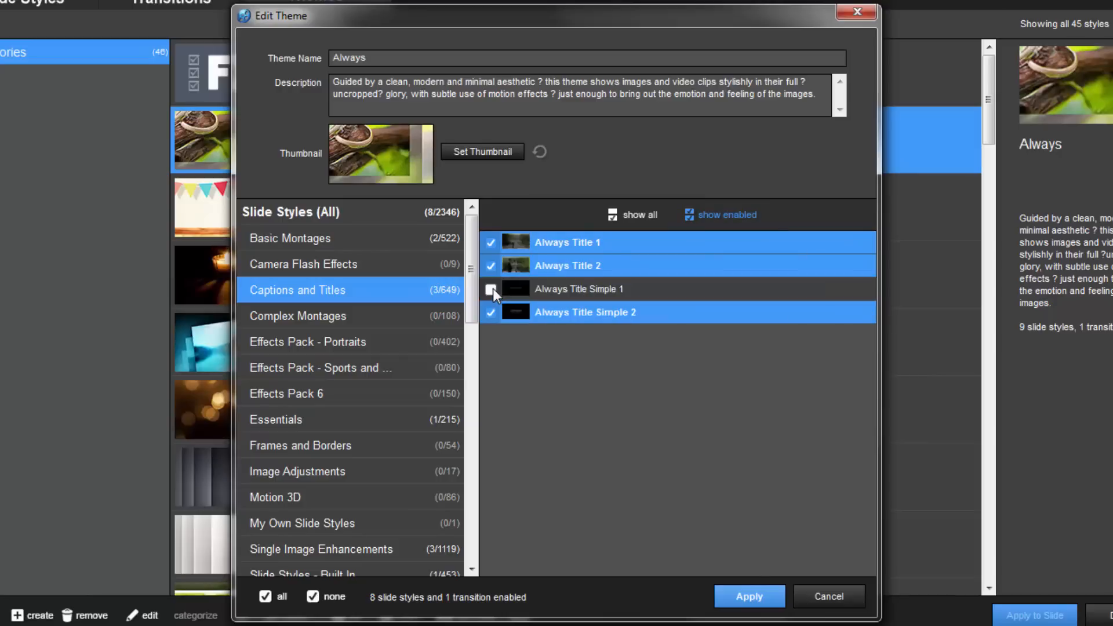
click(491, 288)
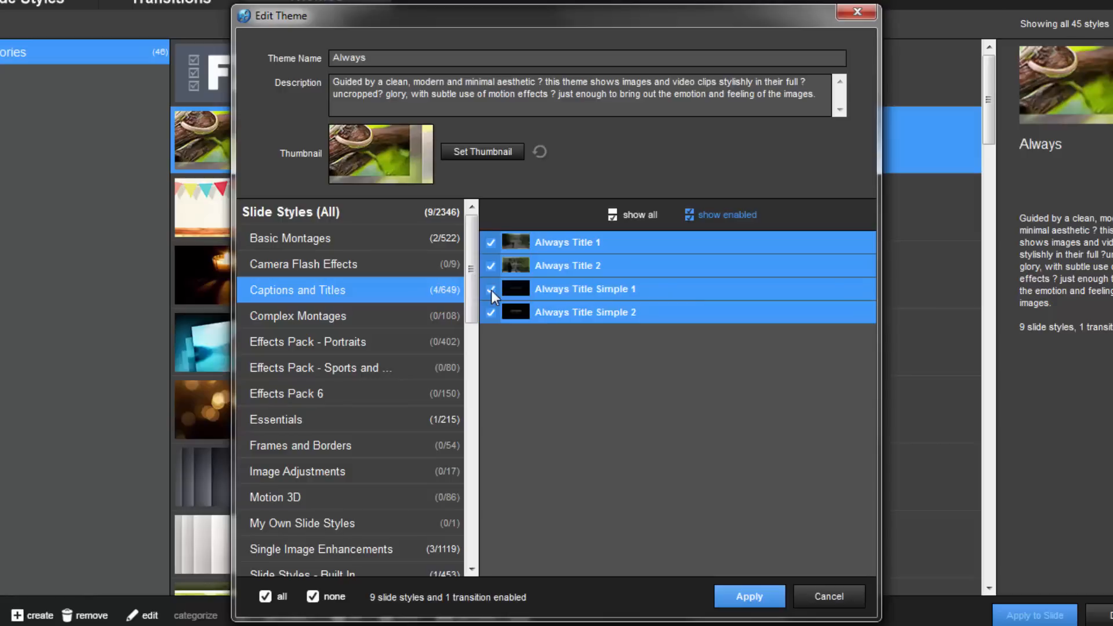
click(492, 288)
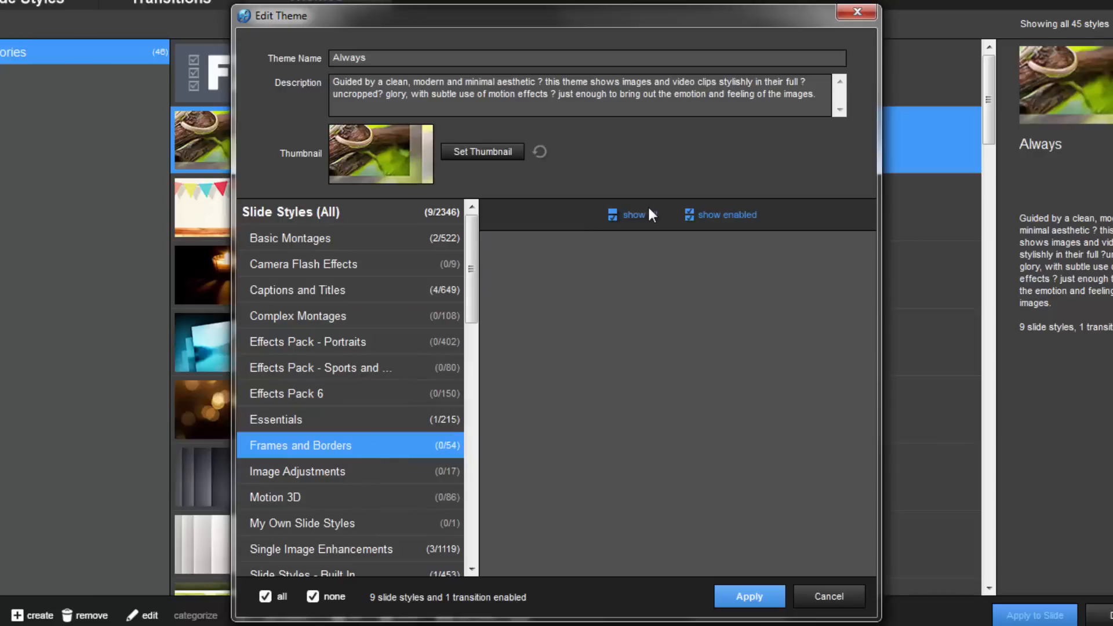
Show all Frames and Borders styles and enable every one (trying 'none', then 'all')
click(631, 215)
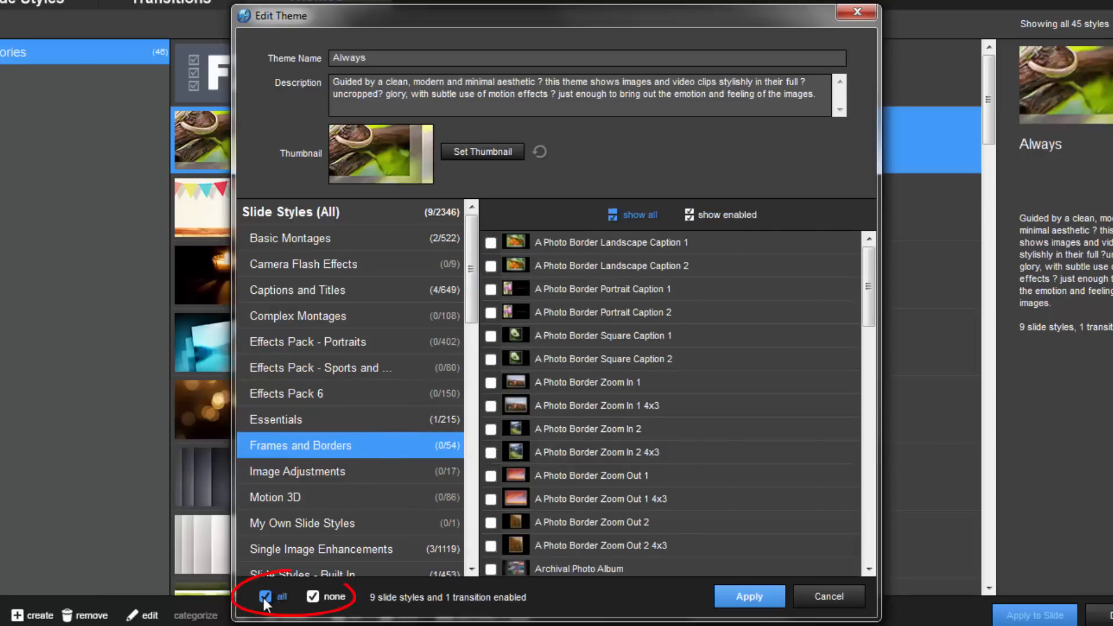
mouse_move(268, 599)
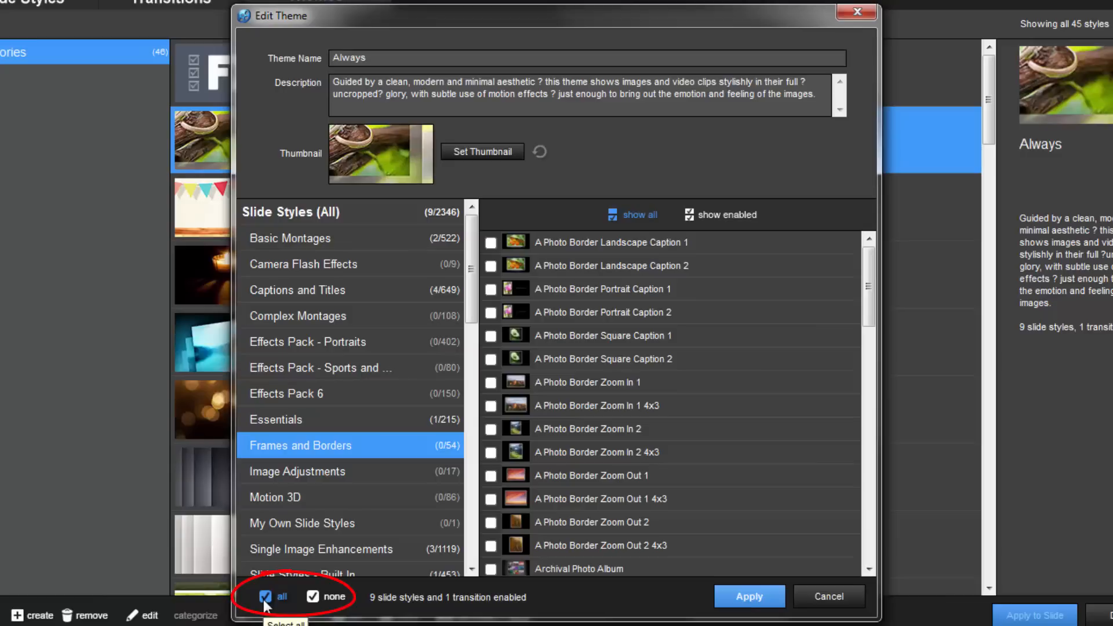
click(266, 596)
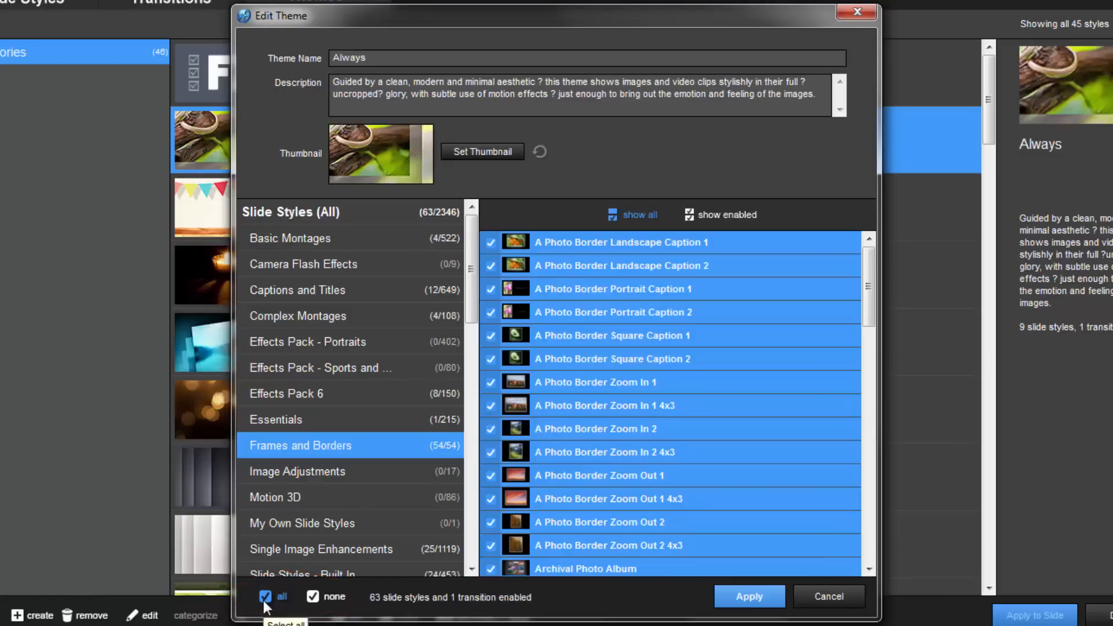
click(314, 596)
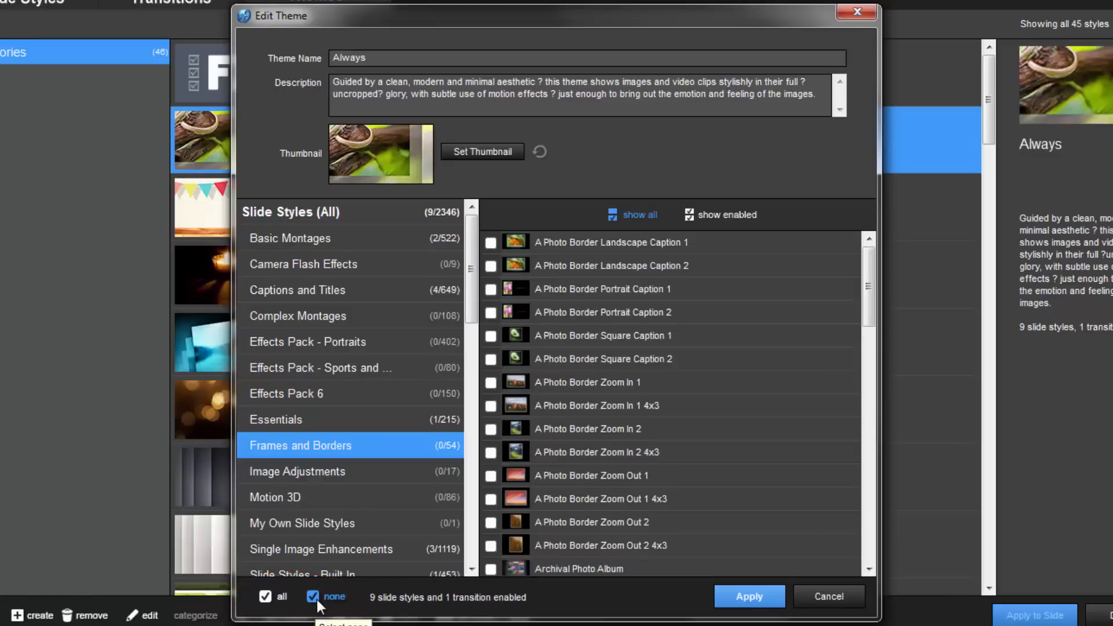
click(266, 596)
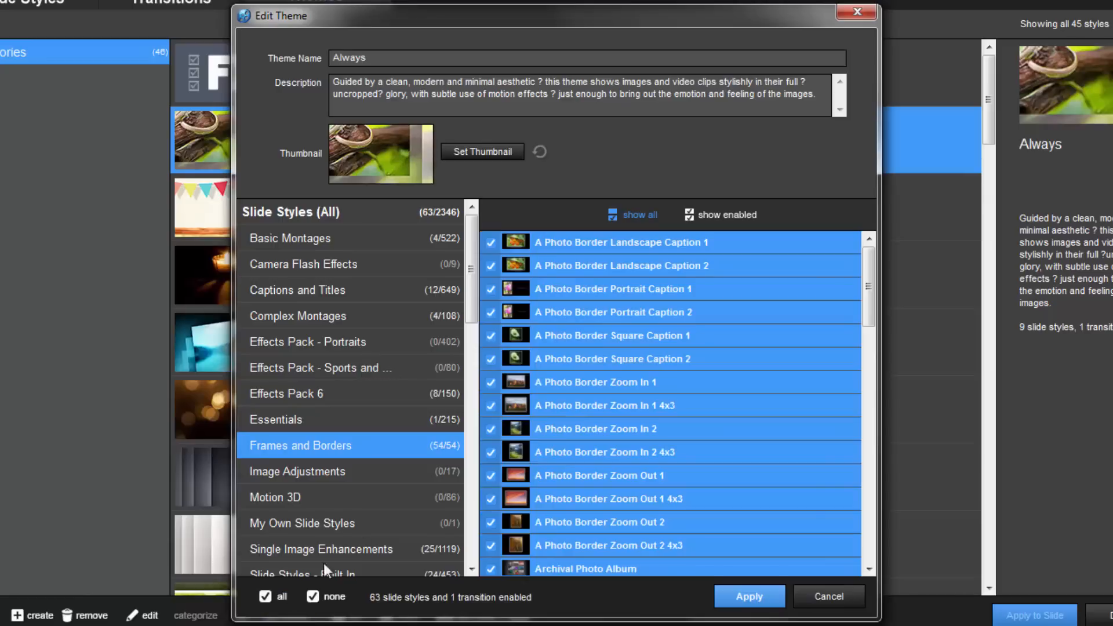
Exclude A Photo Border Zoom In 1 4x3 and Square Caption 1, leaving 52 of 54 enabled
click(490, 406)
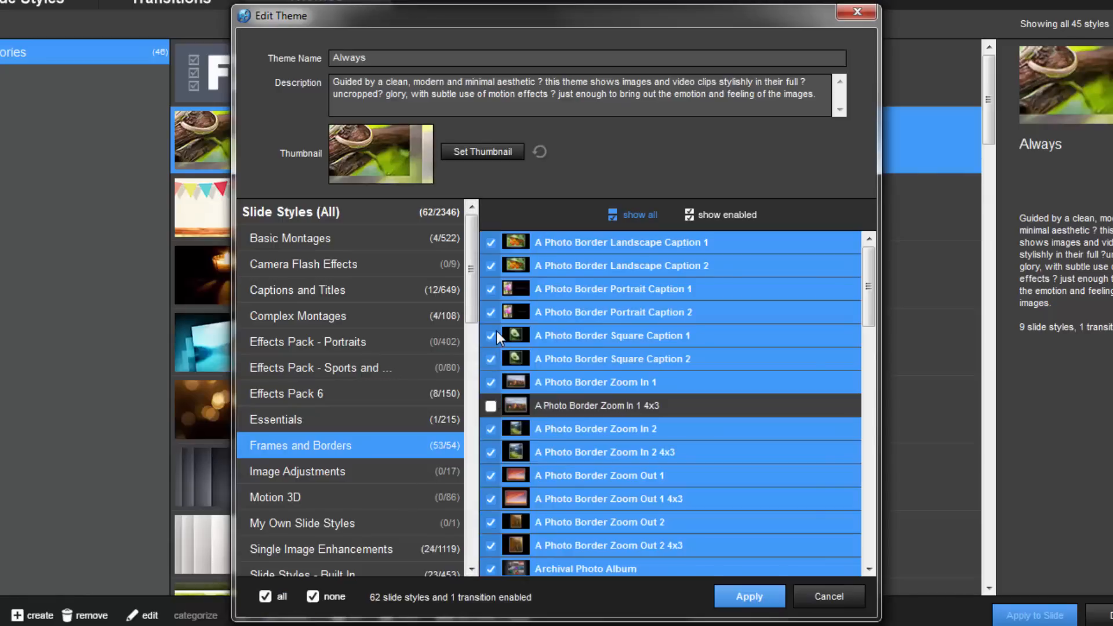
click(490, 335)
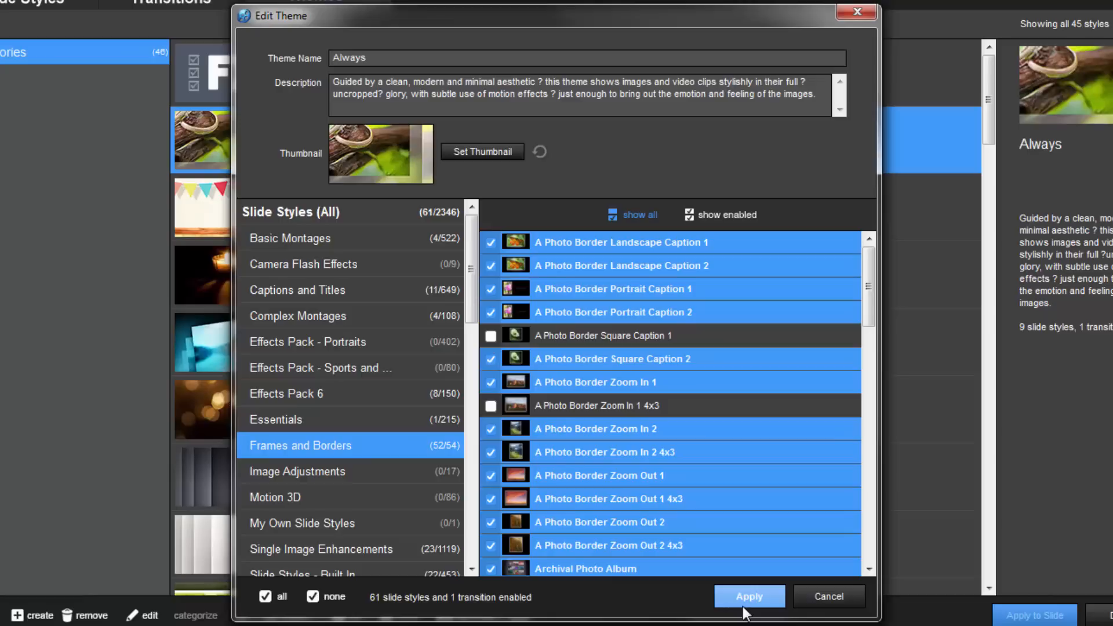